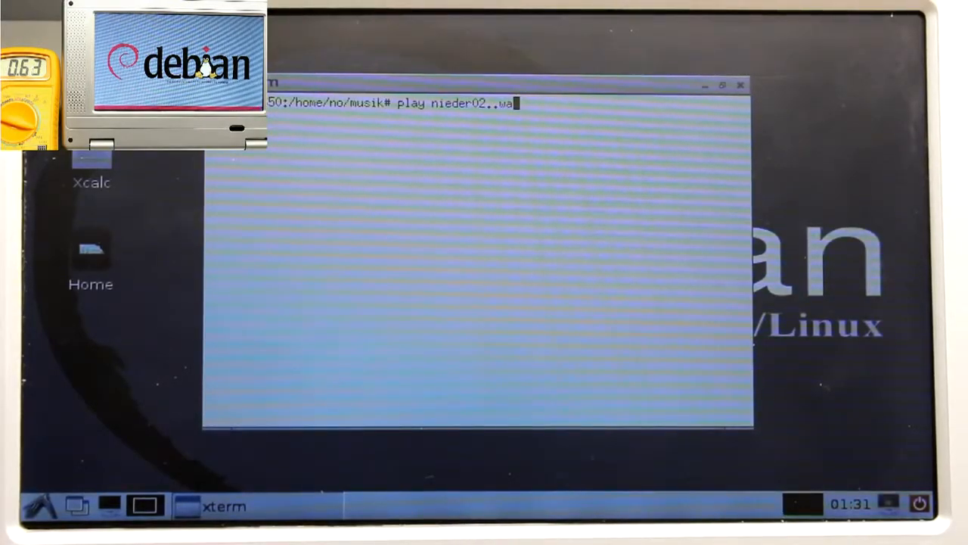
Step: Run 'play nieder02.wav' from /home/no/musik to play the sound
text(v)
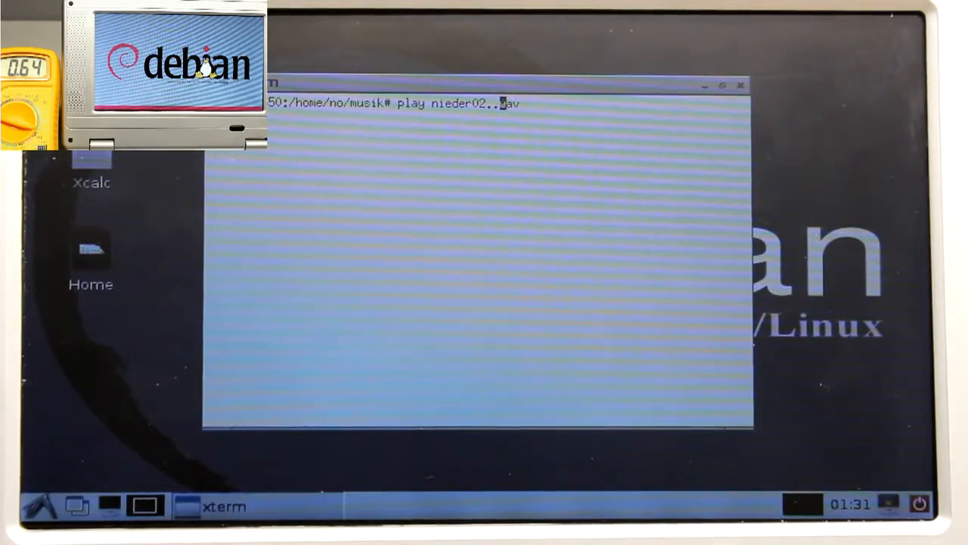
key(enter)
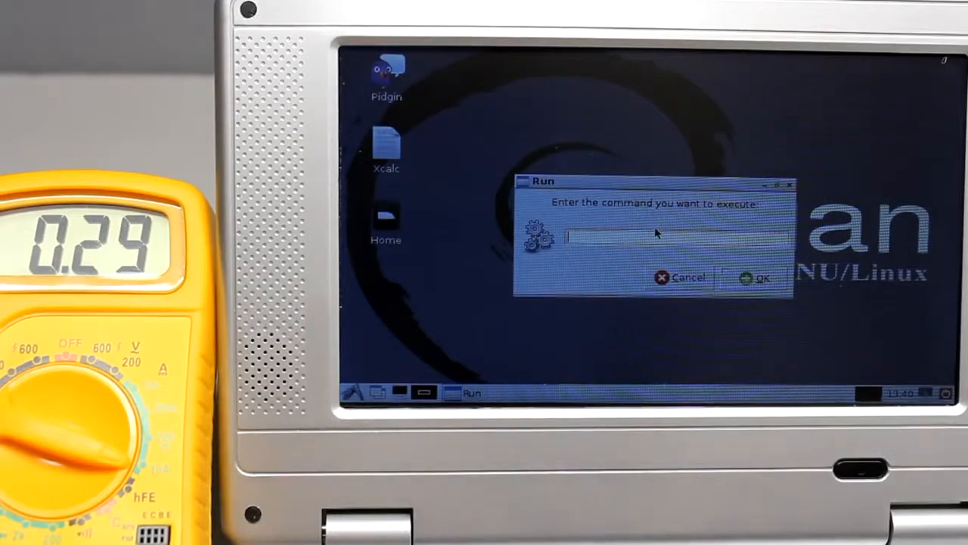
Step: Launch a new xterm from the Run dialog and set the backlight with 'light 0'
text(xterm)
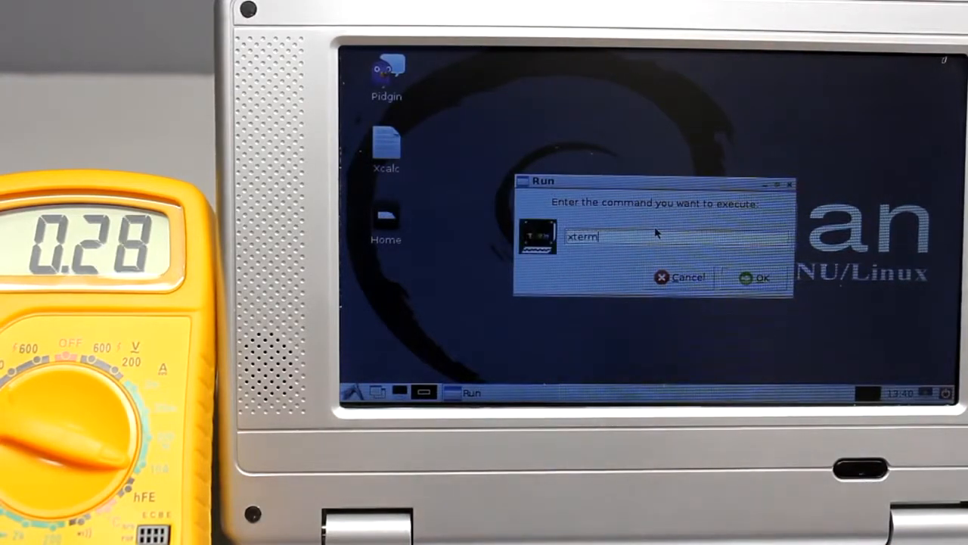
click(756, 277)
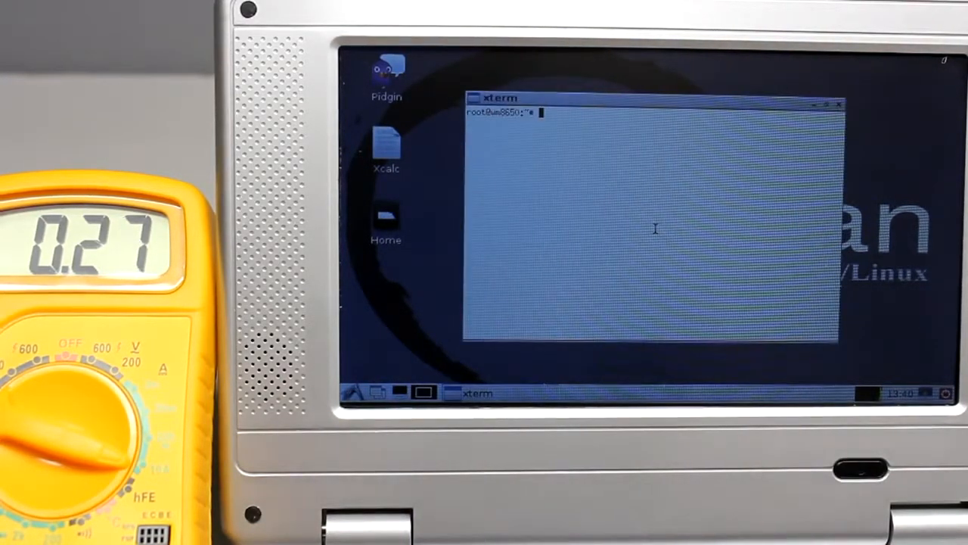
text(light)
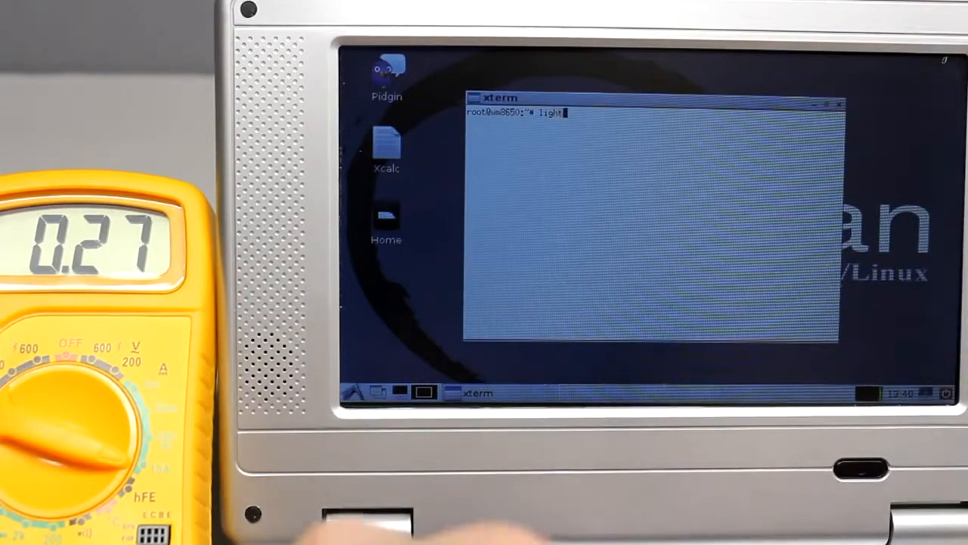
text(0)
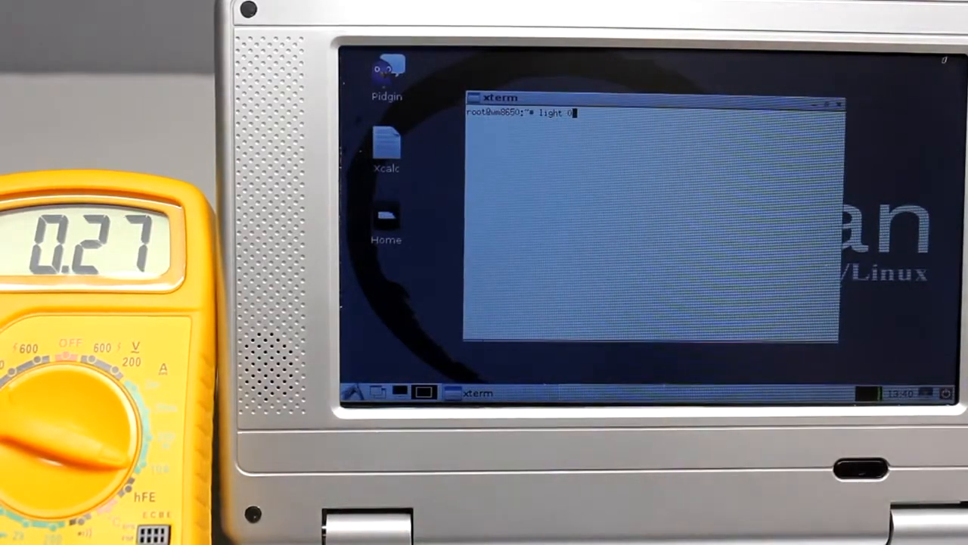
key(Return)
text(light 250)
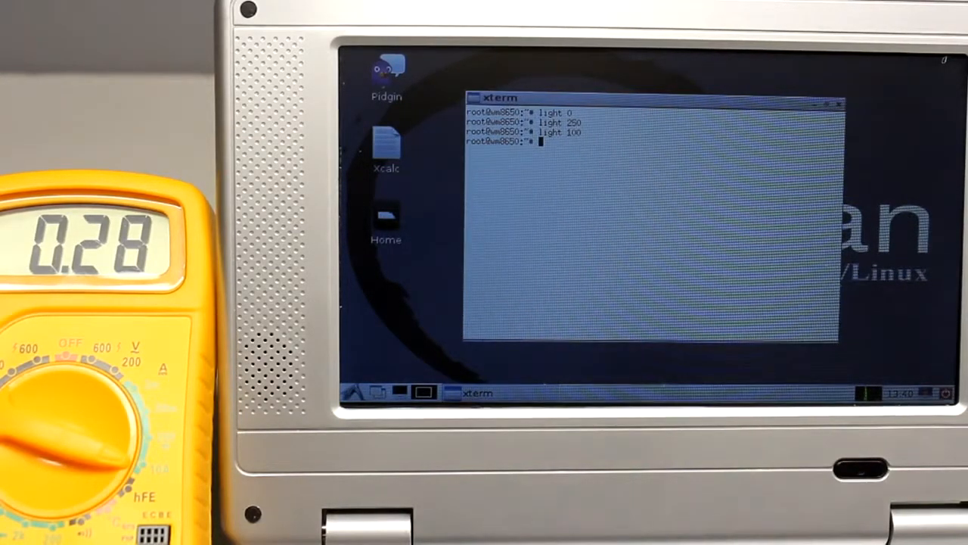
Step: Run ifconfig and ./wlanstart.sh, hit the missing rt3070sta module error, then recheck ifconfig
text(ifconfig)
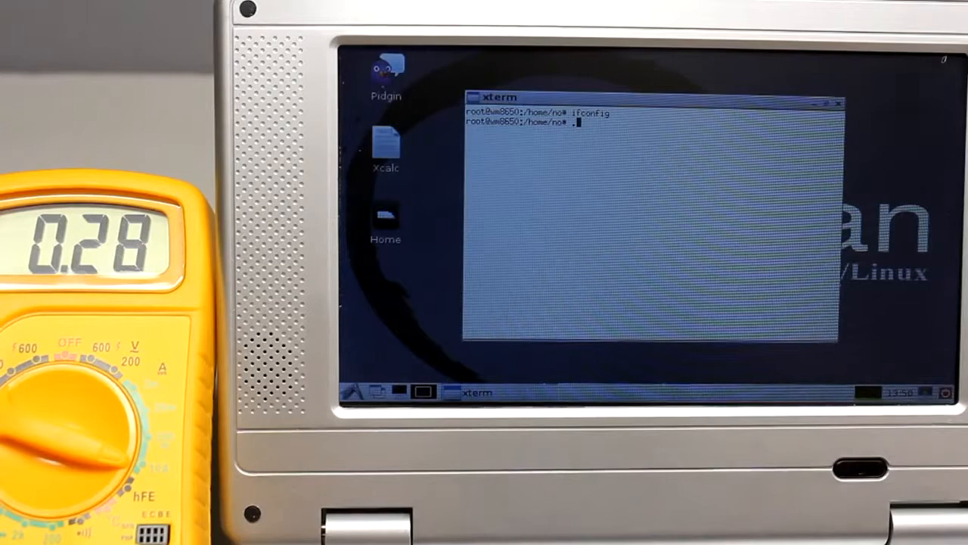
text(./wlanstart.sh)
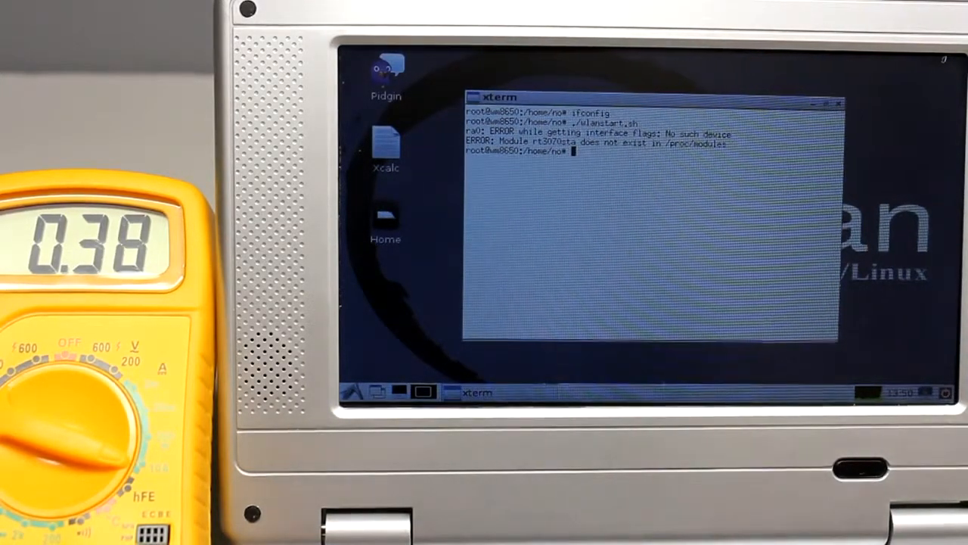
text(ifconfig)
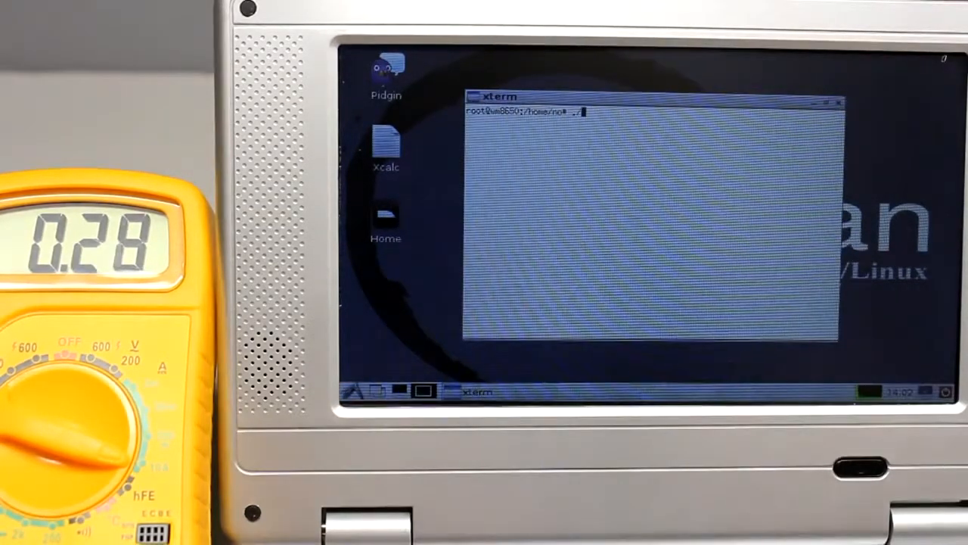
text(/counter1)
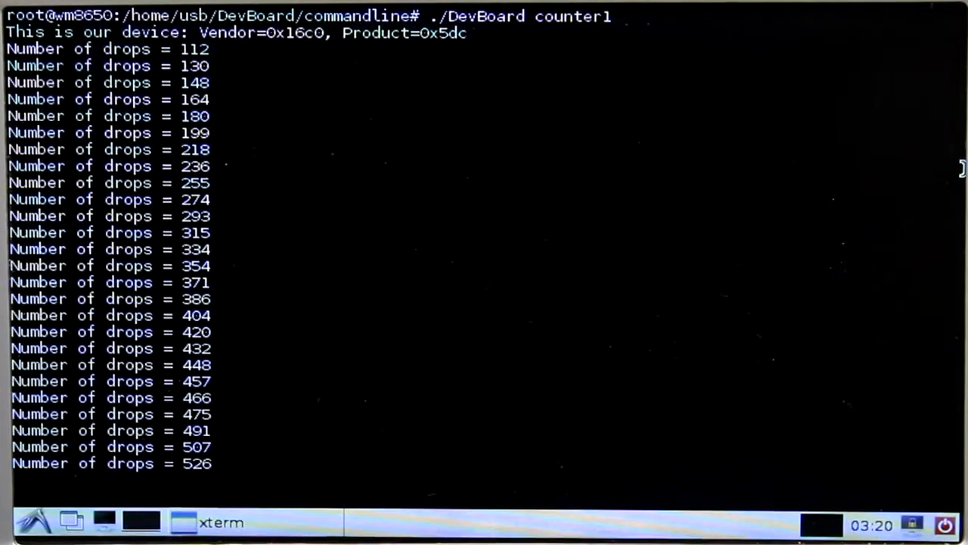
Step: Scroll the DevBoard counter1 output to watch the drop count climb past 500
scroll(down, 3)
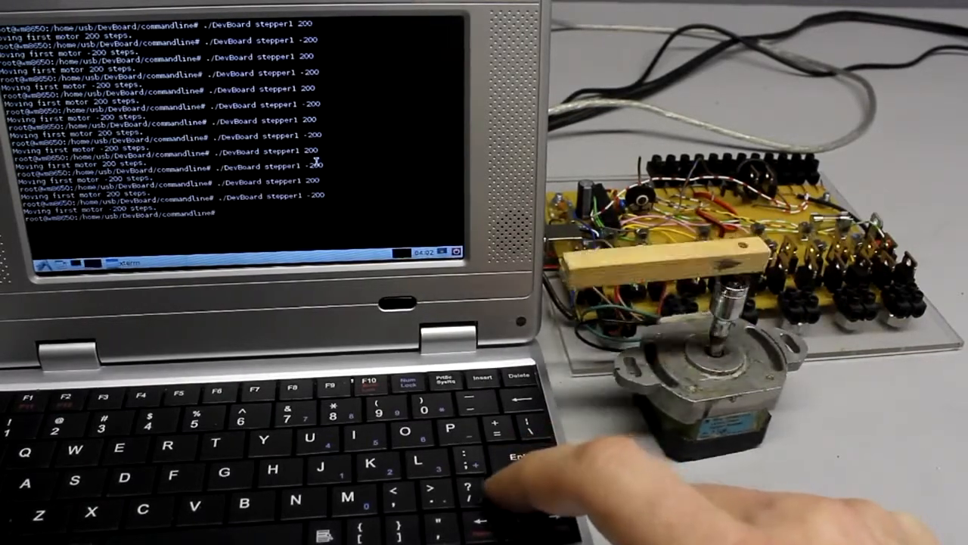
Step: Rerun the ./DevBoard stepper1 move so the first motor turns back again
key(Return)
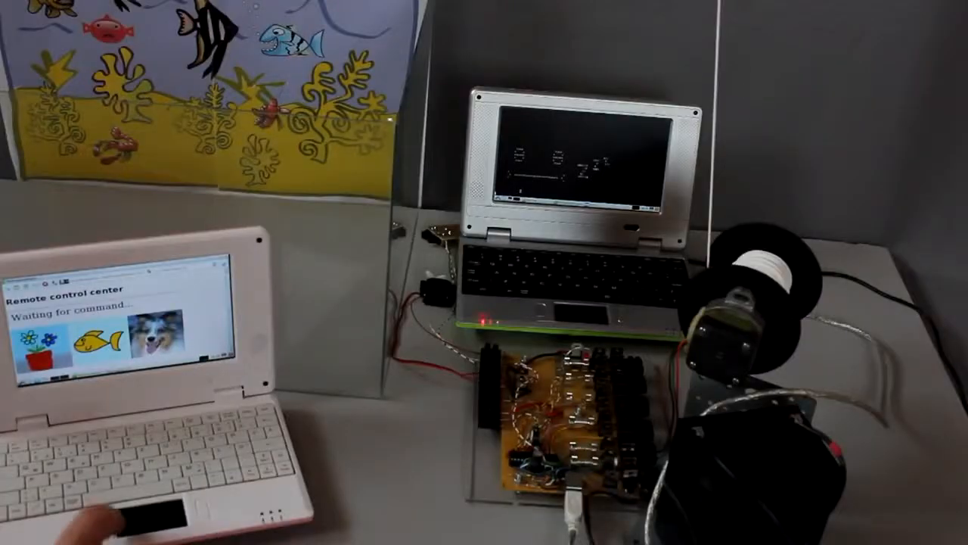
Step: On the Remote control center page, pick the dog picture as the command
click(96, 339)
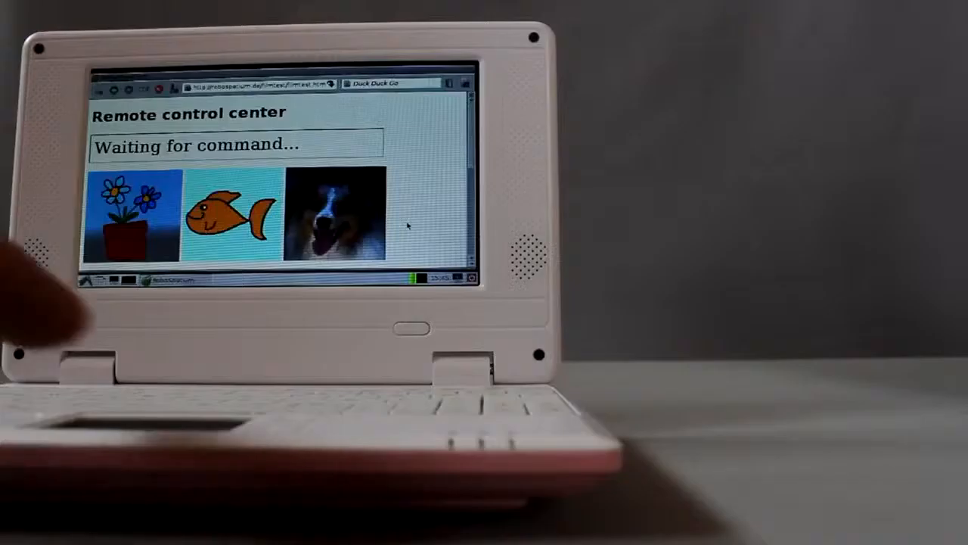
click(333, 219)
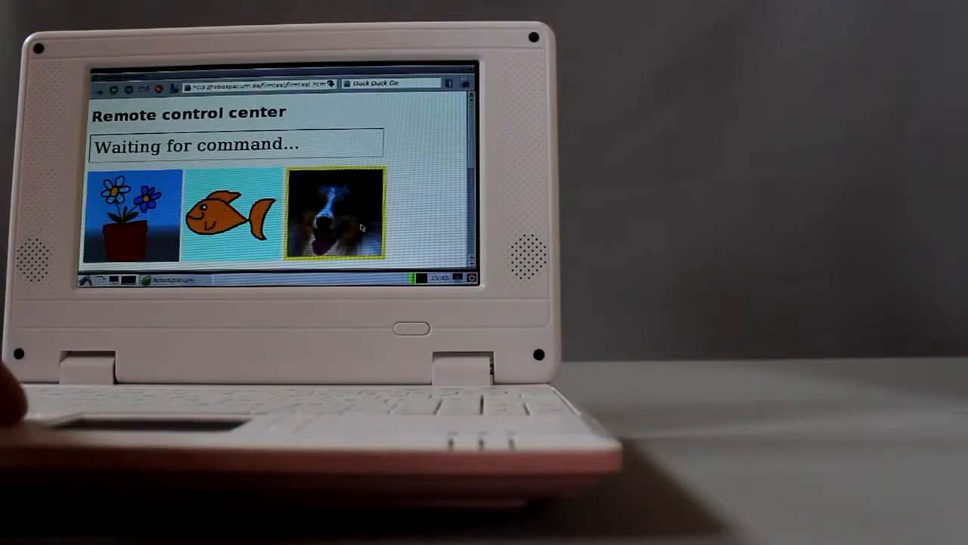